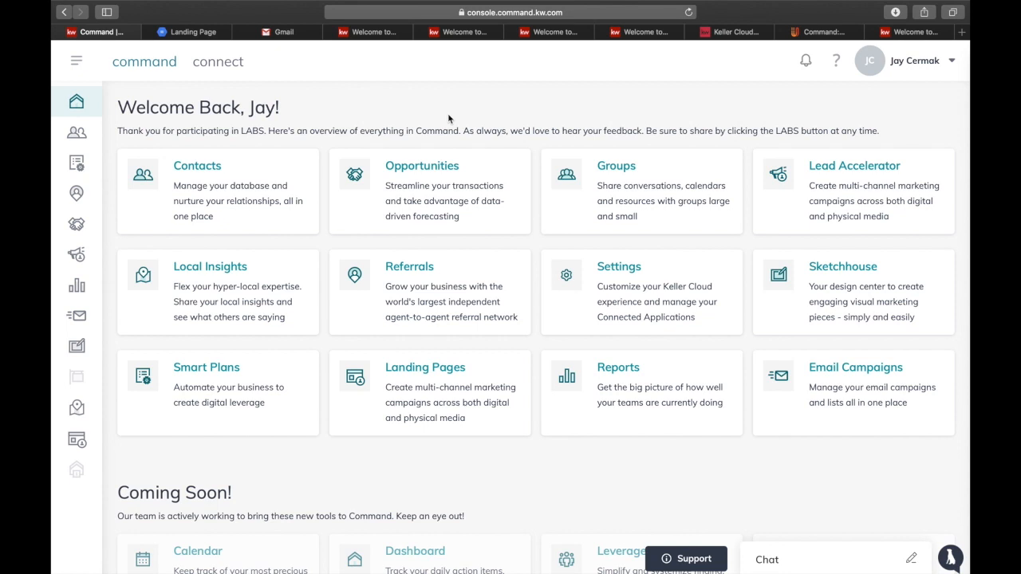
pyautogui.moveTo(905, 62)
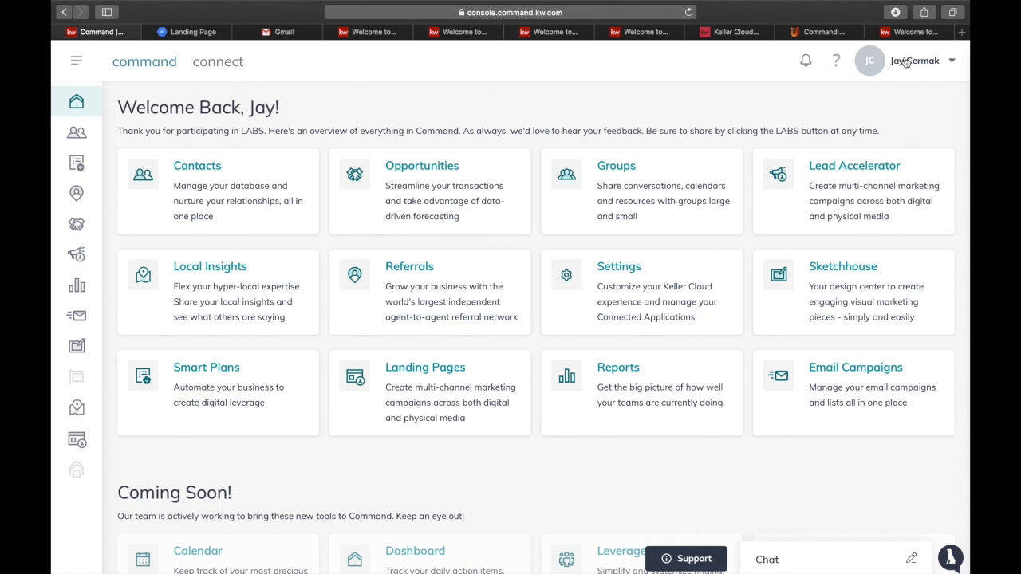
# Open Command Settings from the dashboard, landing on the Applications page
pyautogui.click(915, 61)
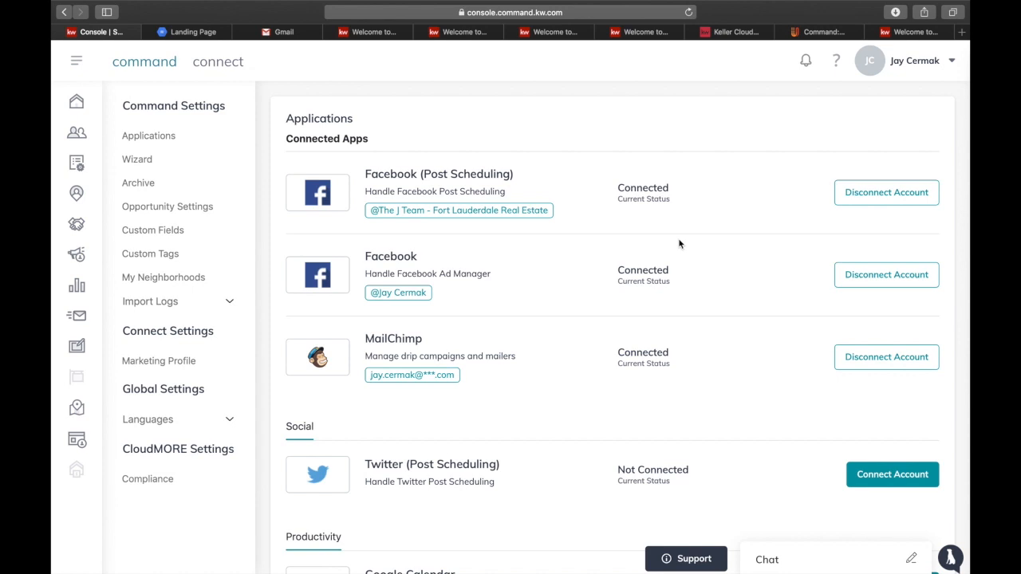
pyautogui.moveTo(193, 335)
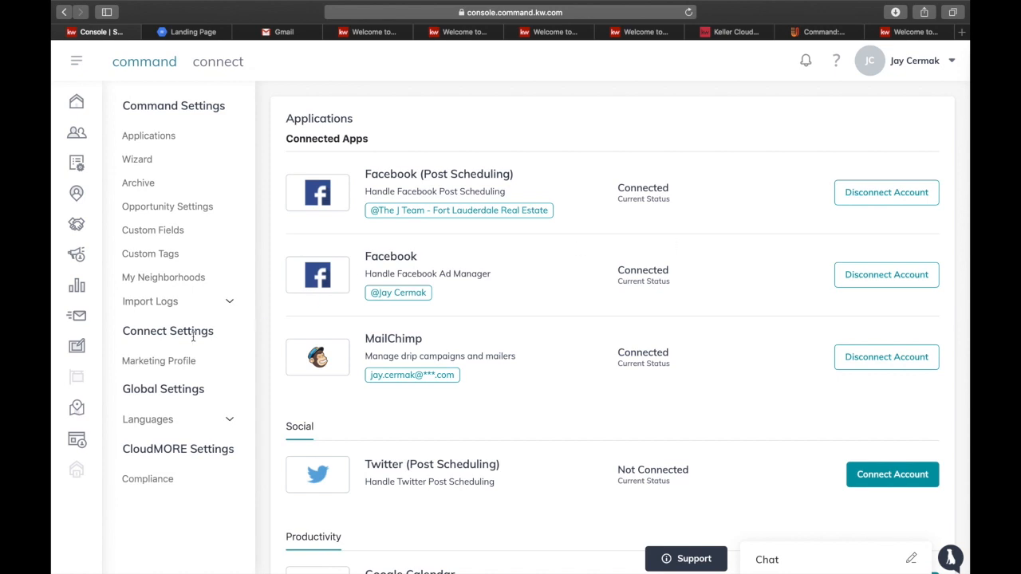
# Open the Marketing Profile settings and scroll to the photo, logo and personal details
pyautogui.click(158, 360)
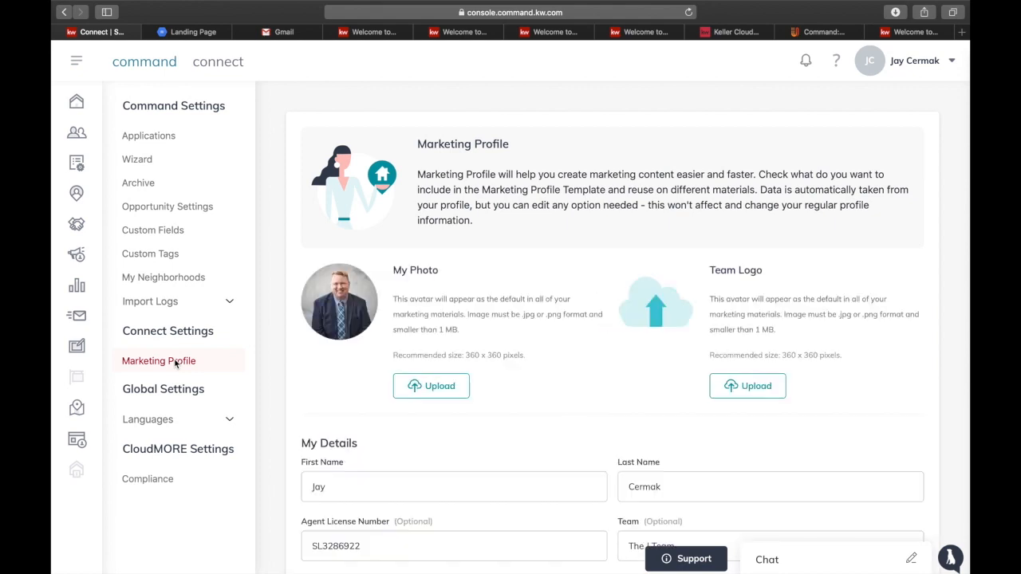
pyautogui.scroll(-3)
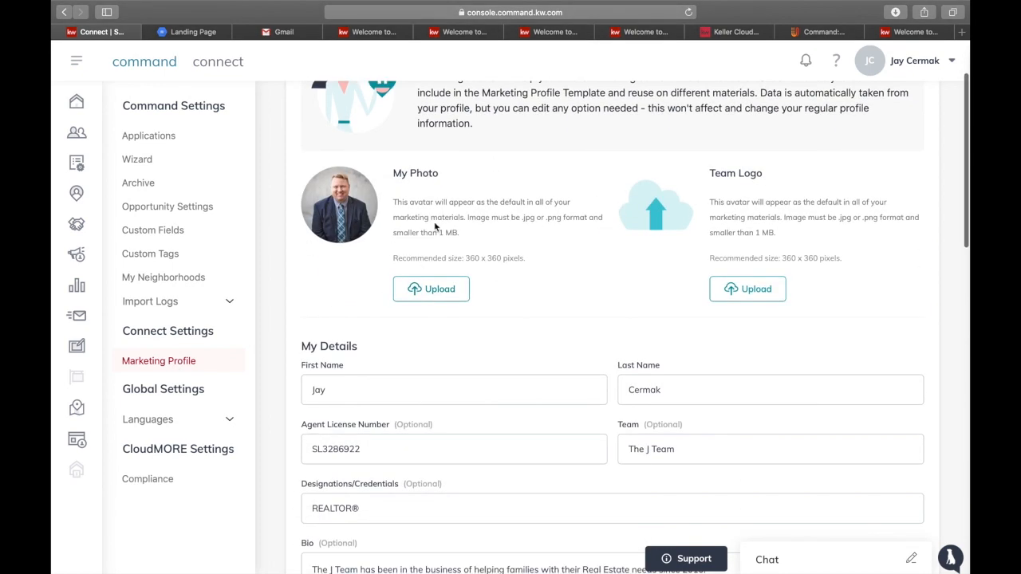
pyautogui.moveTo(466, 242)
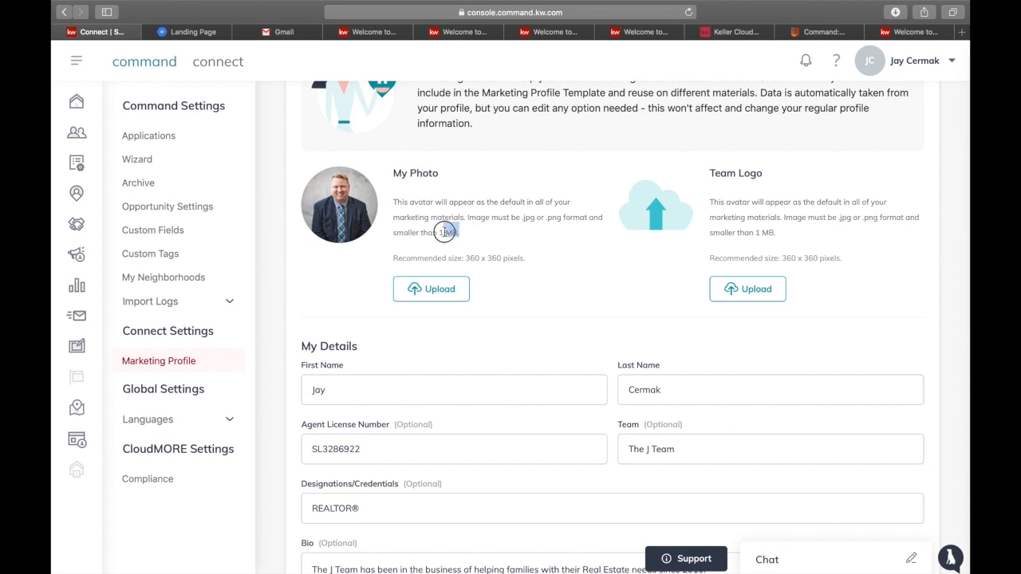
pyautogui.moveTo(683, 179)
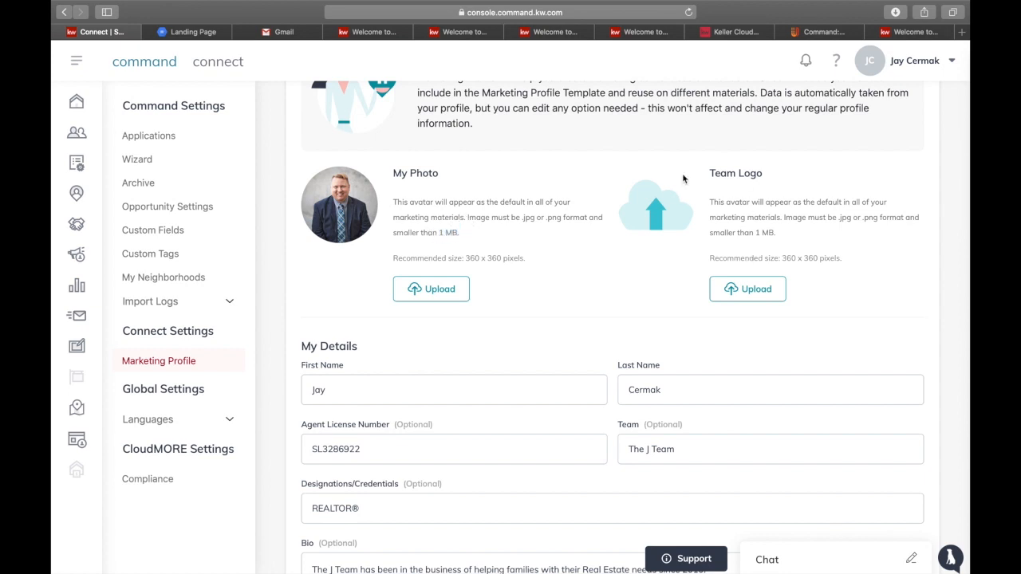
pyautogui.moveTo(710, 241)
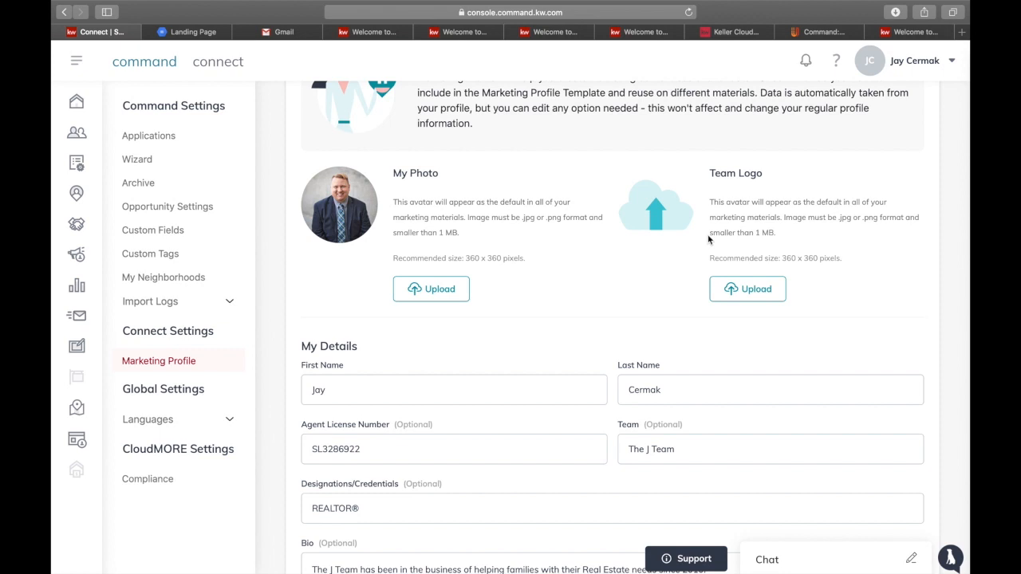
pyautogui.scroll(-3)
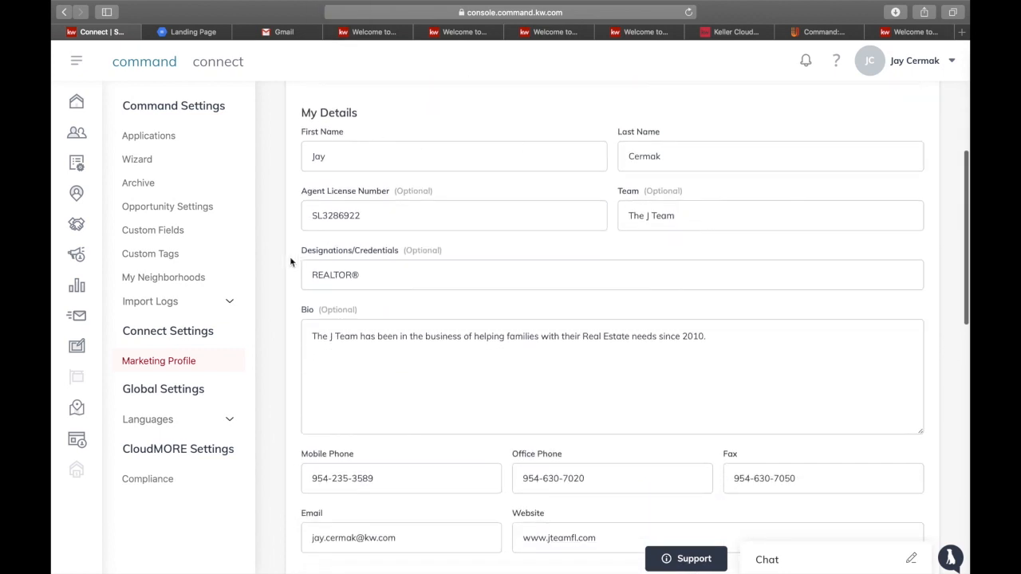
pyautogui.scroll(-3)
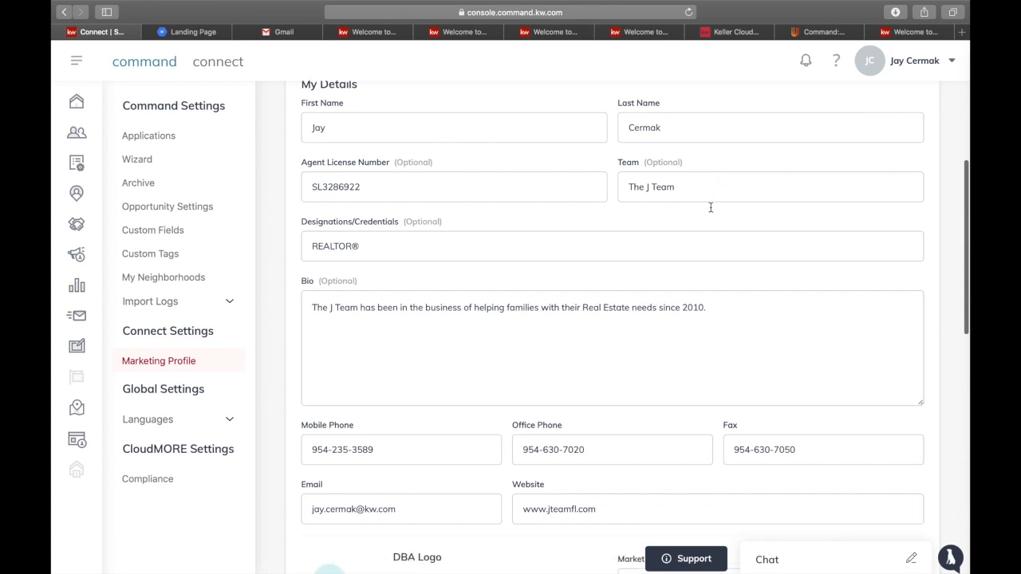
pyautogui.scroll(-3)
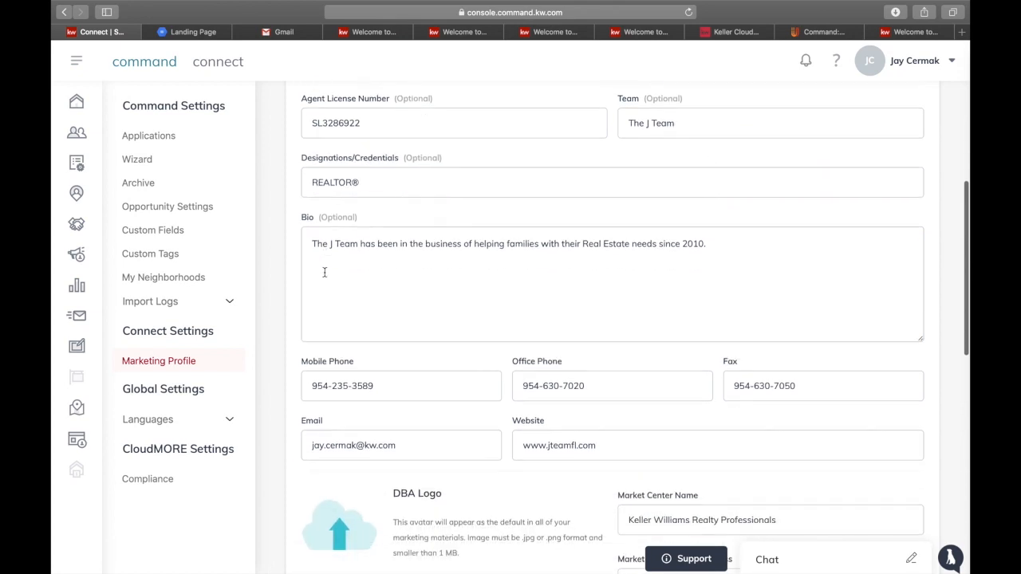
pyautogui.scroll(-3)
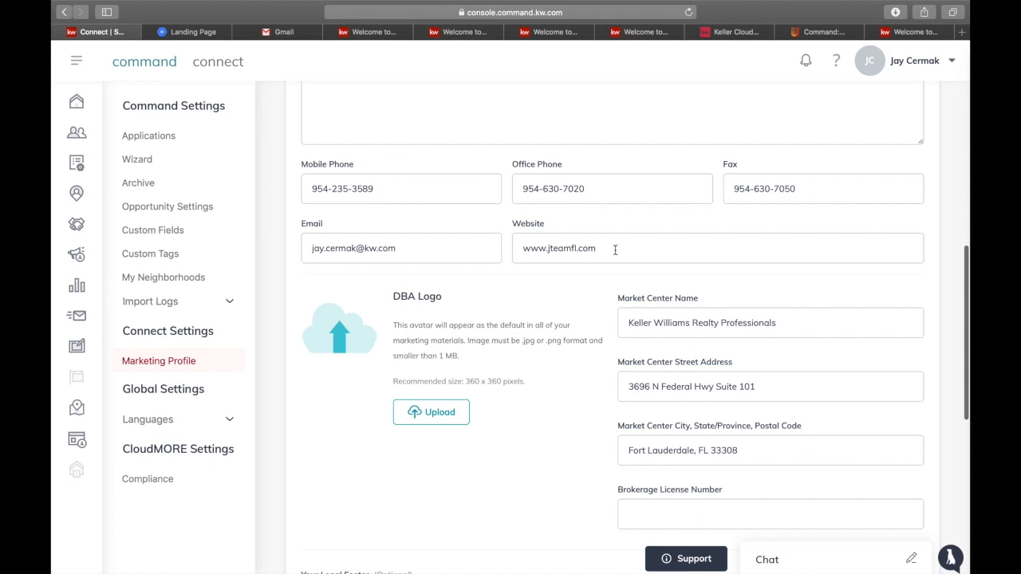
pyautogui.scroll(-3)
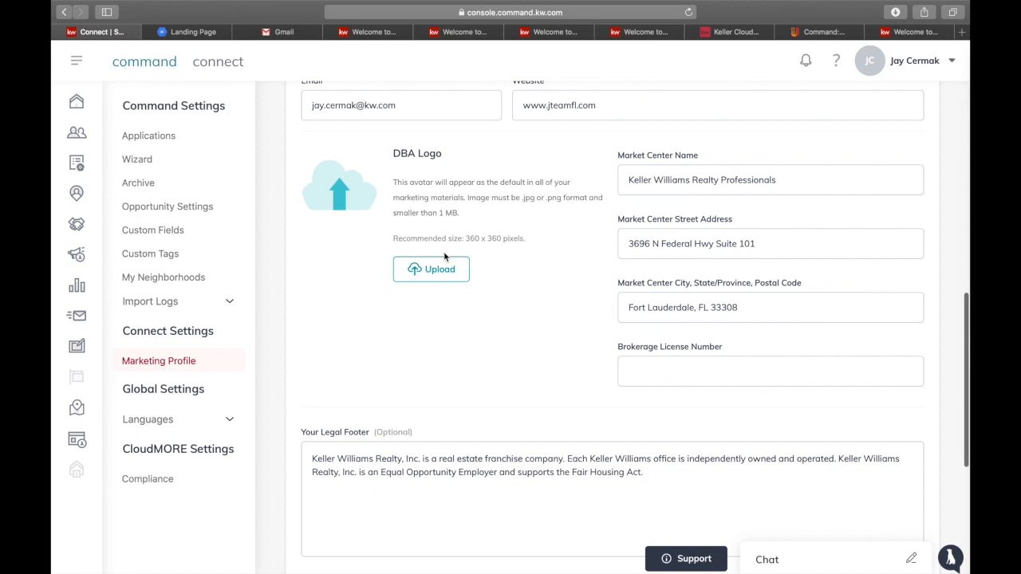
pyautogui.moveTo(421, 277)
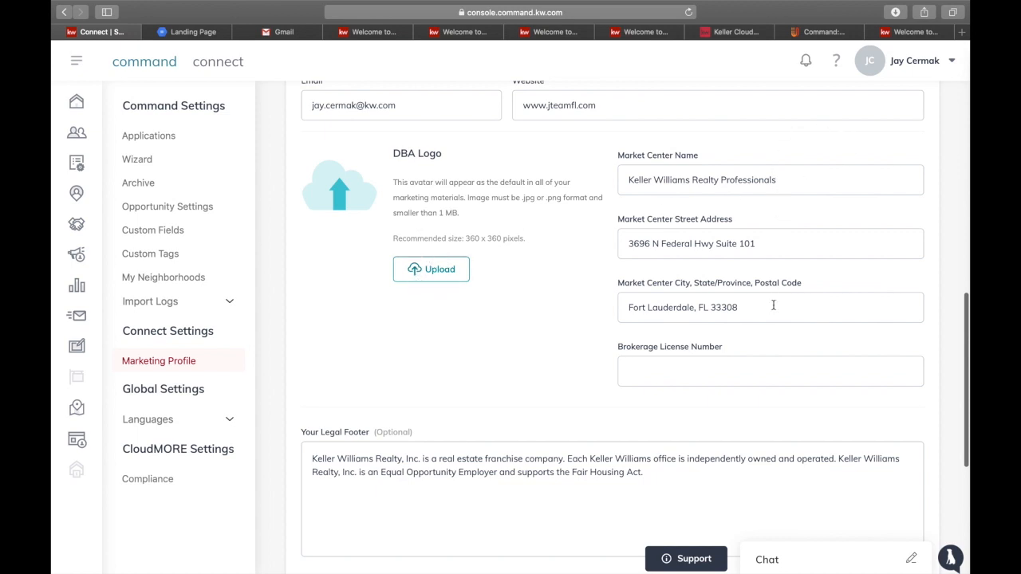
pyautogui.scroll(-3)
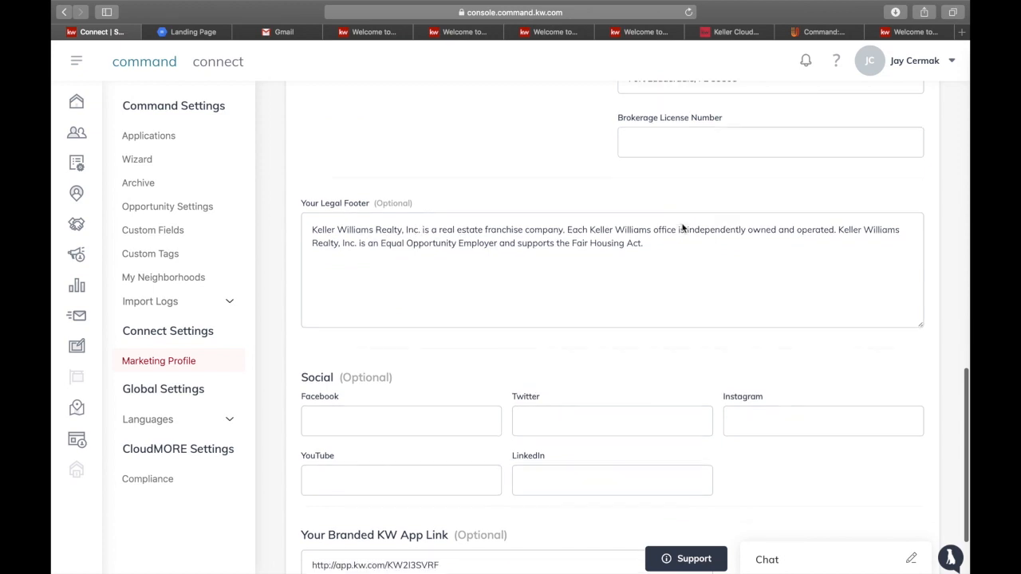
pyautogui.scroll(-3)
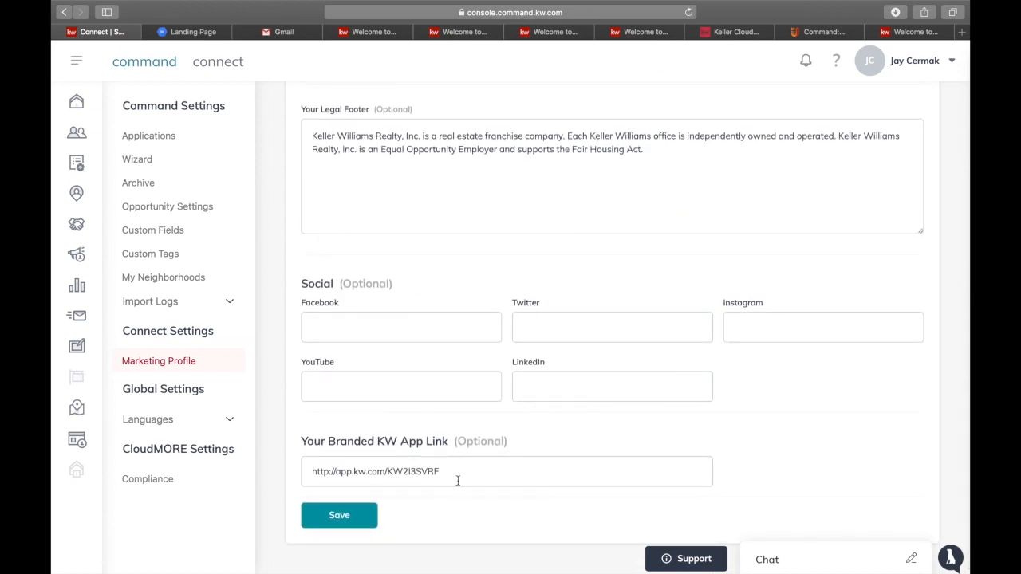
pyautogui.scroll(3)
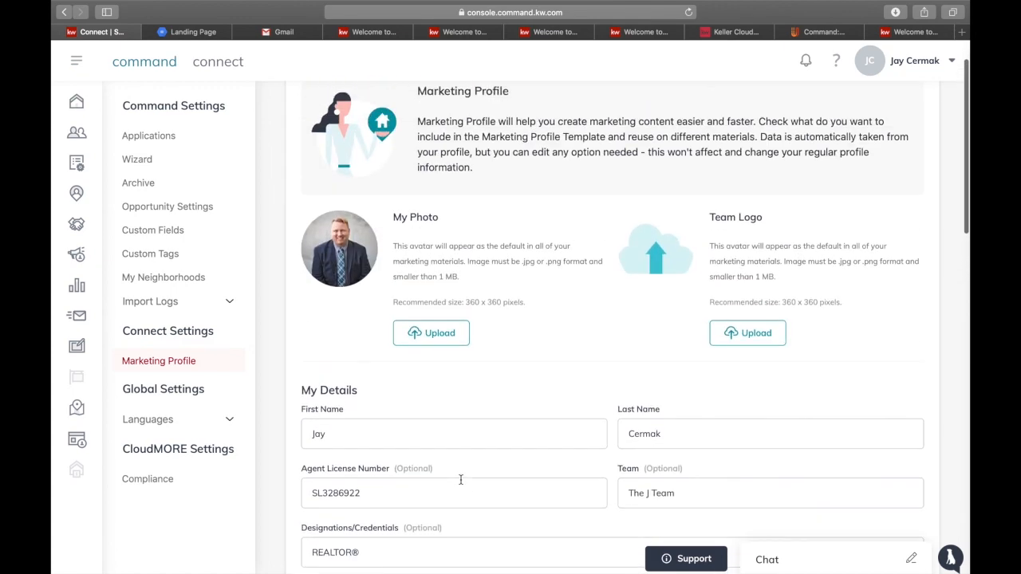
pyautogui.scroll(-3)
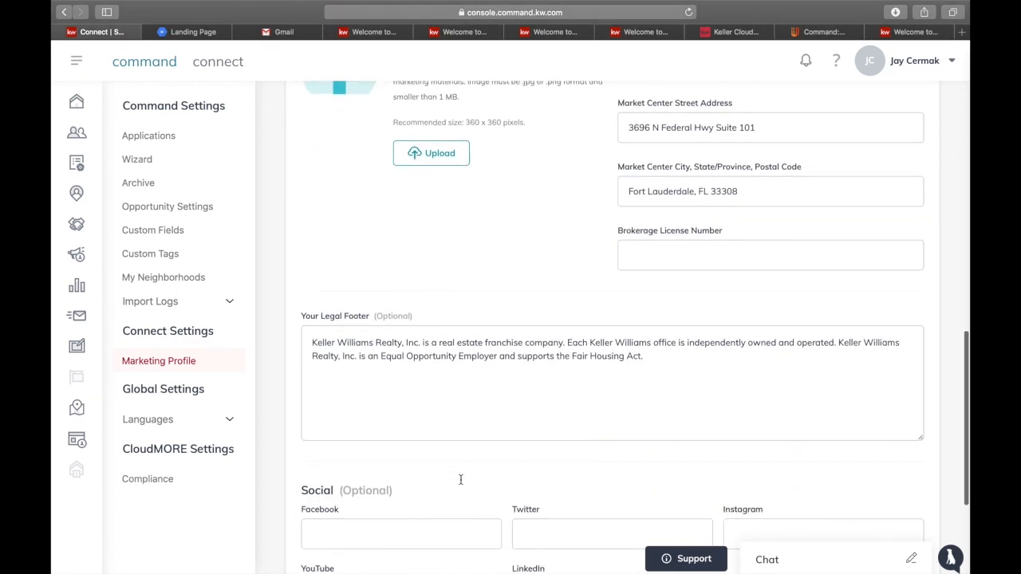
pyautogui.scroll(-3)
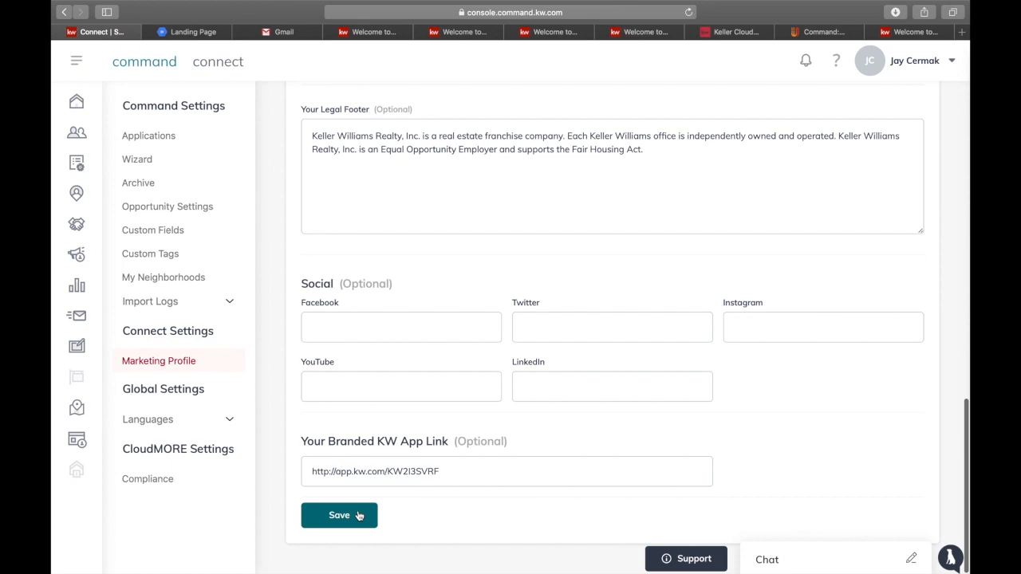
# Save the Marketing Profile and dismiss the 'successfully saved' confirmation
pyautogui.click(339, 514)
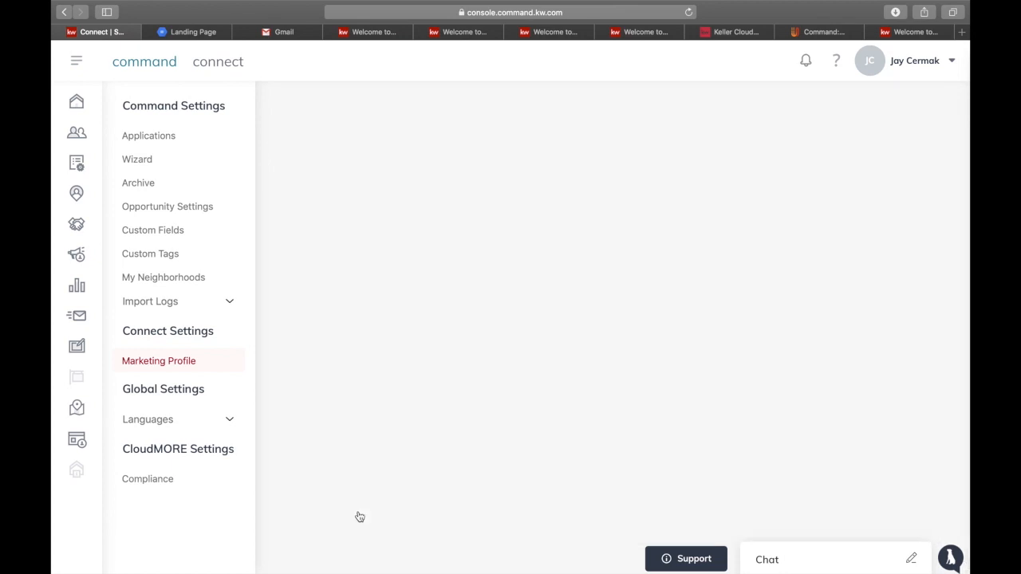
pyautogui.moveTo(367, 357)
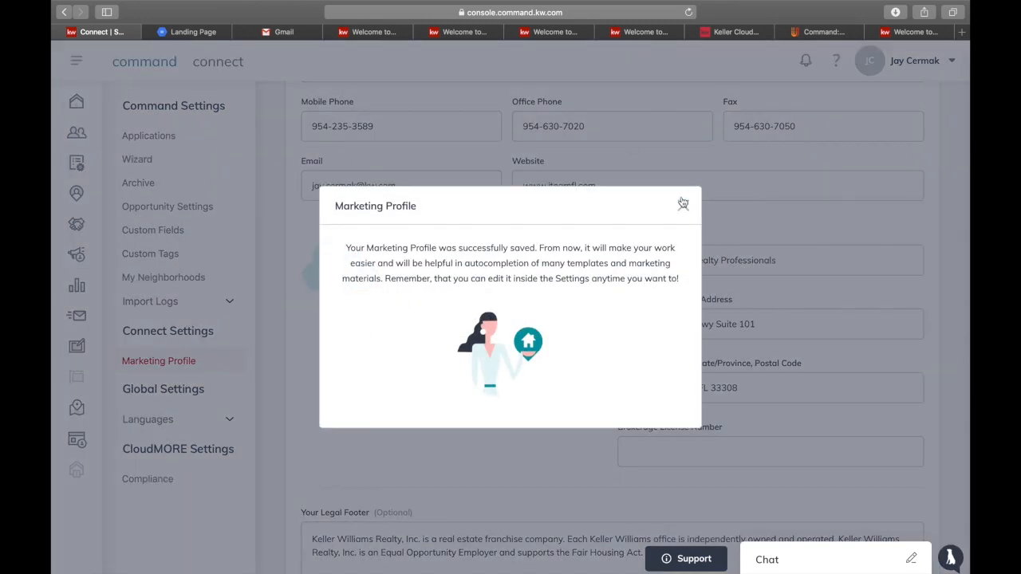
pyautogui.click(683, 204)
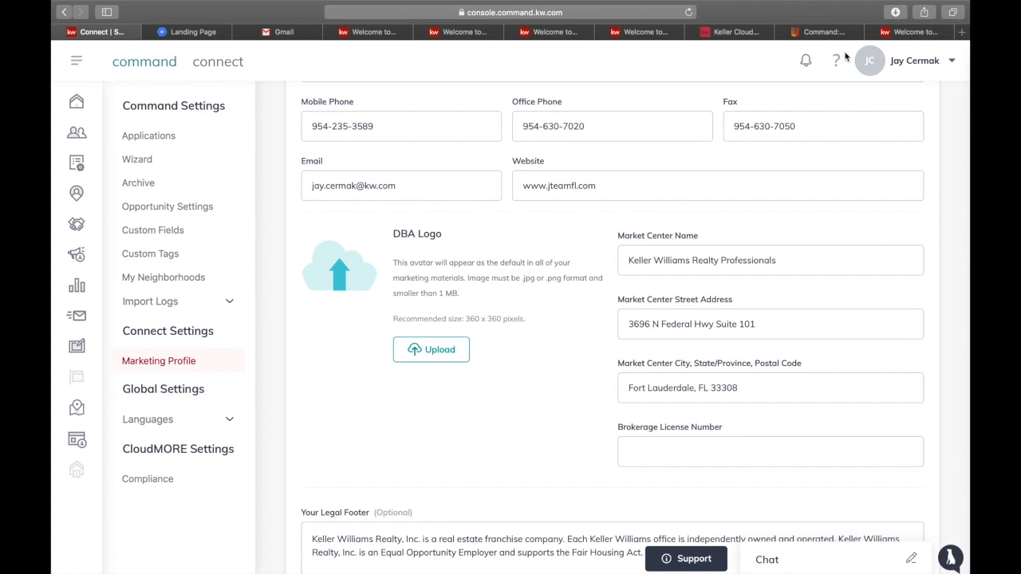
# Open the KWU help articles panel and close it again
pyautogui.click(836, 61)
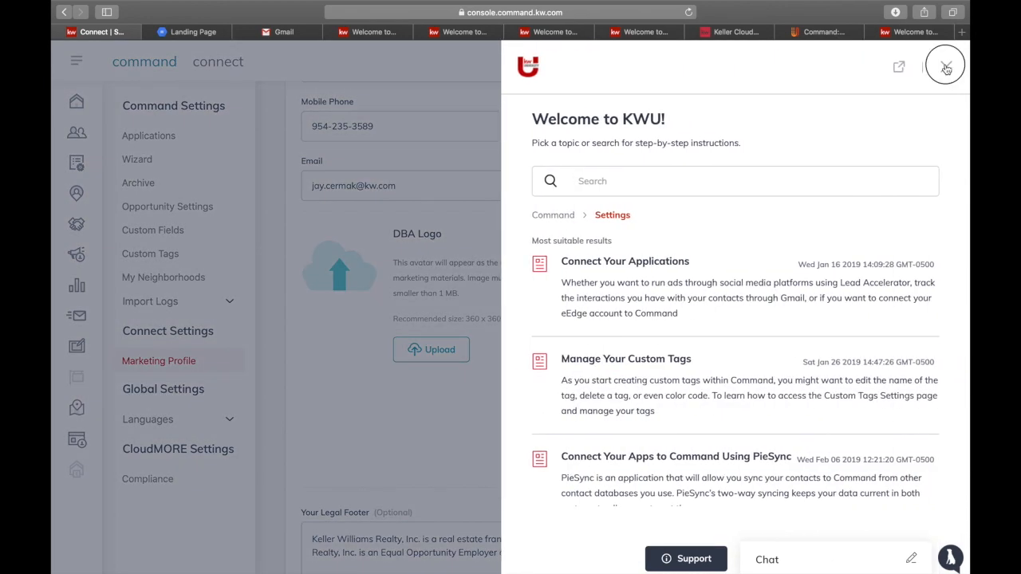
pyautogui.click(945, 64)
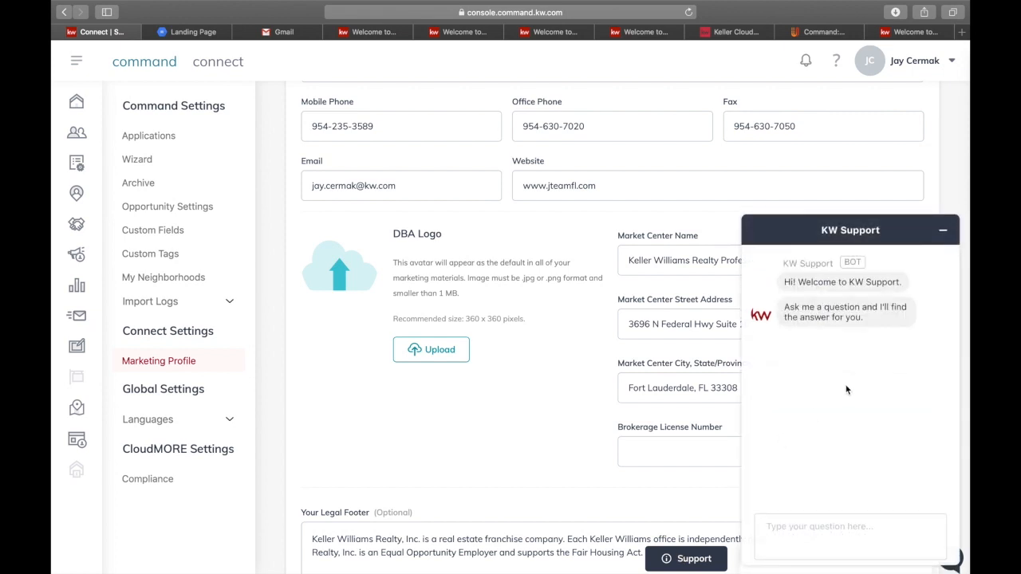
# Ask KW Support 'marketing pro' to get suggested help articles
pyautogui.click(849, 536)
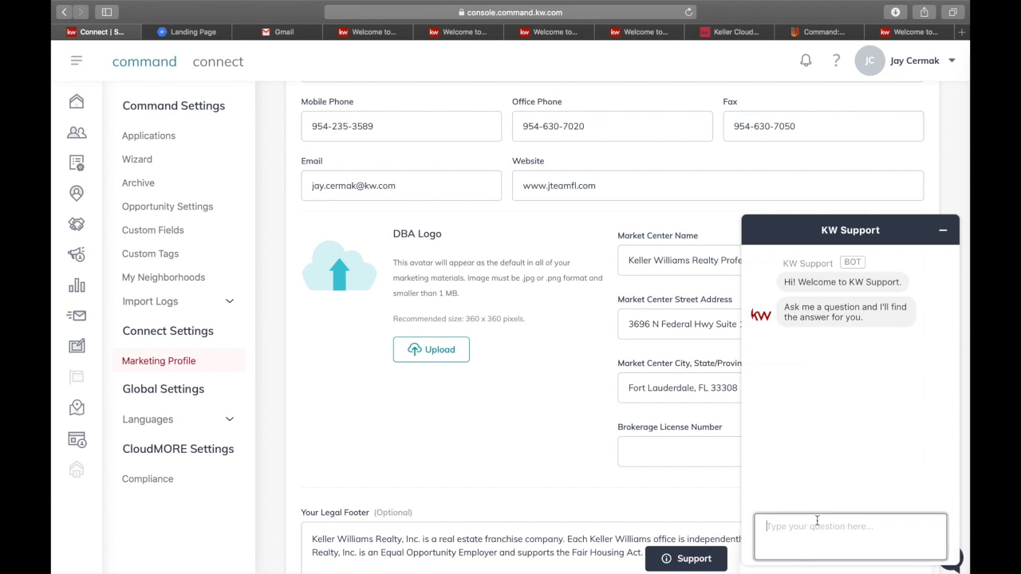
pyautogui.write('marketing pro')
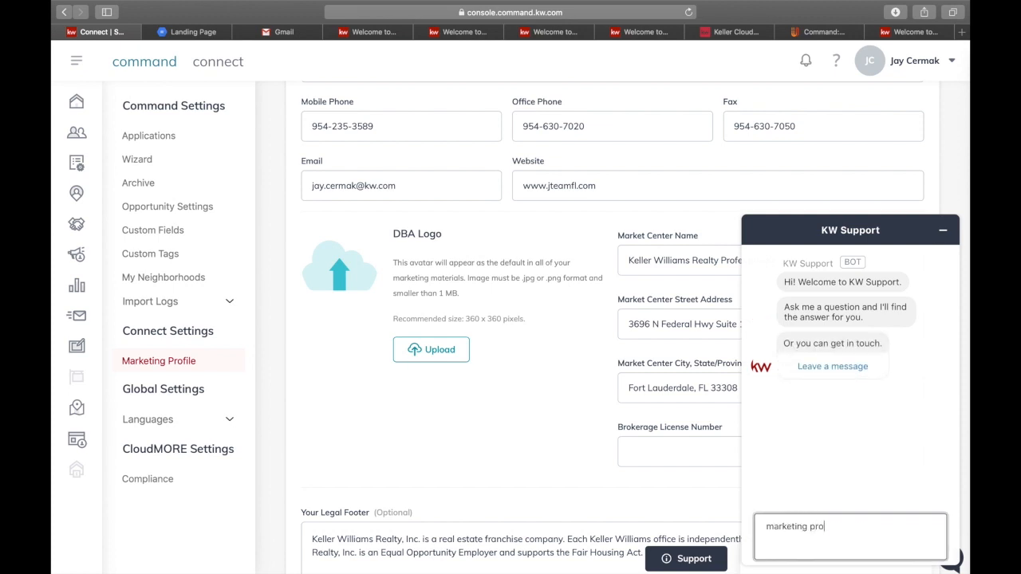
pyautogui.press('Return')
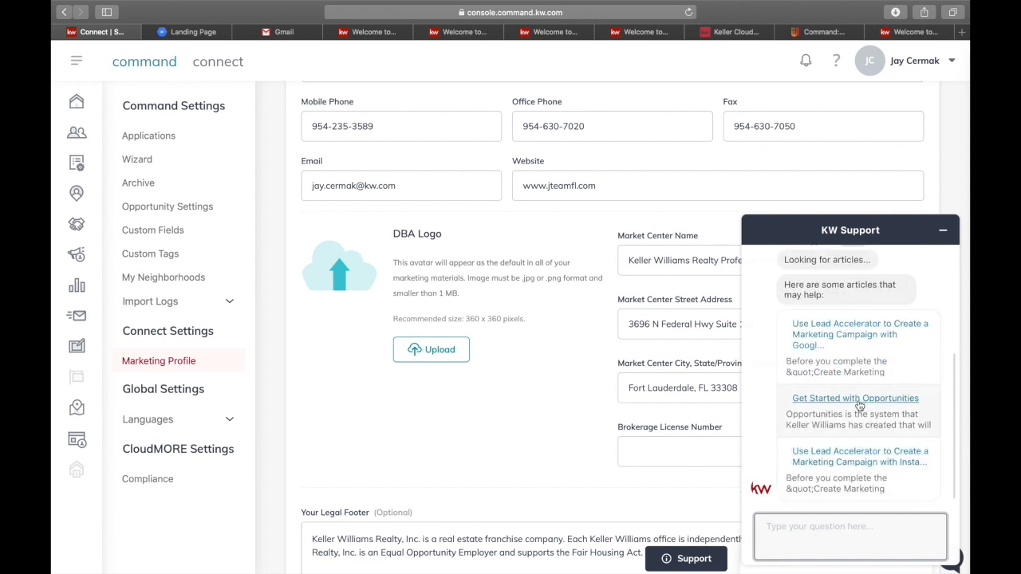
pyautogui.moveTo(924, 71)
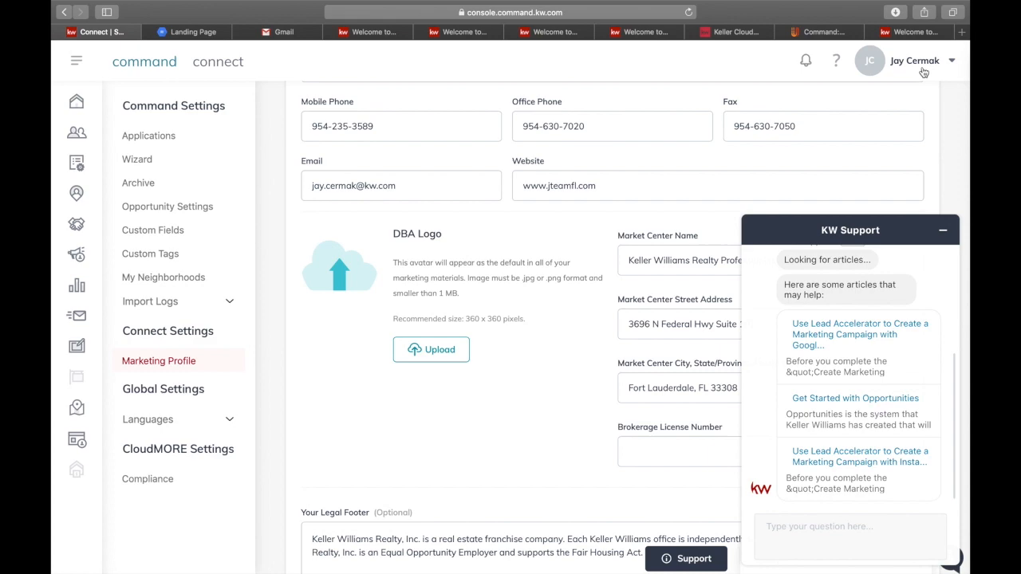